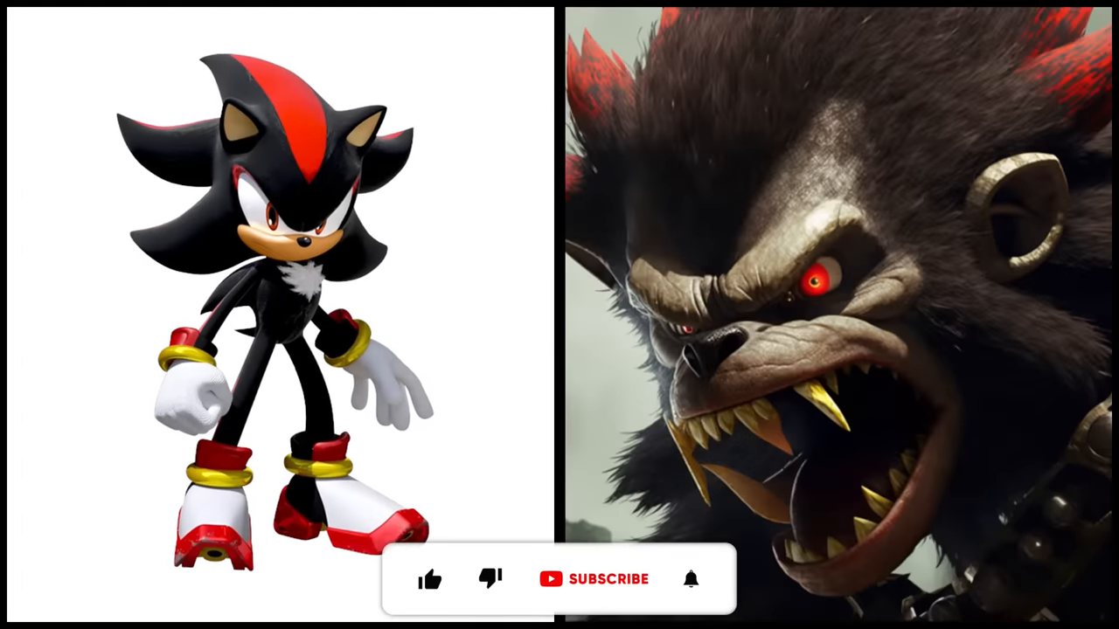
Like the video and subscribe so the banner shows SUBSCRIBED
left_click(430, 579)
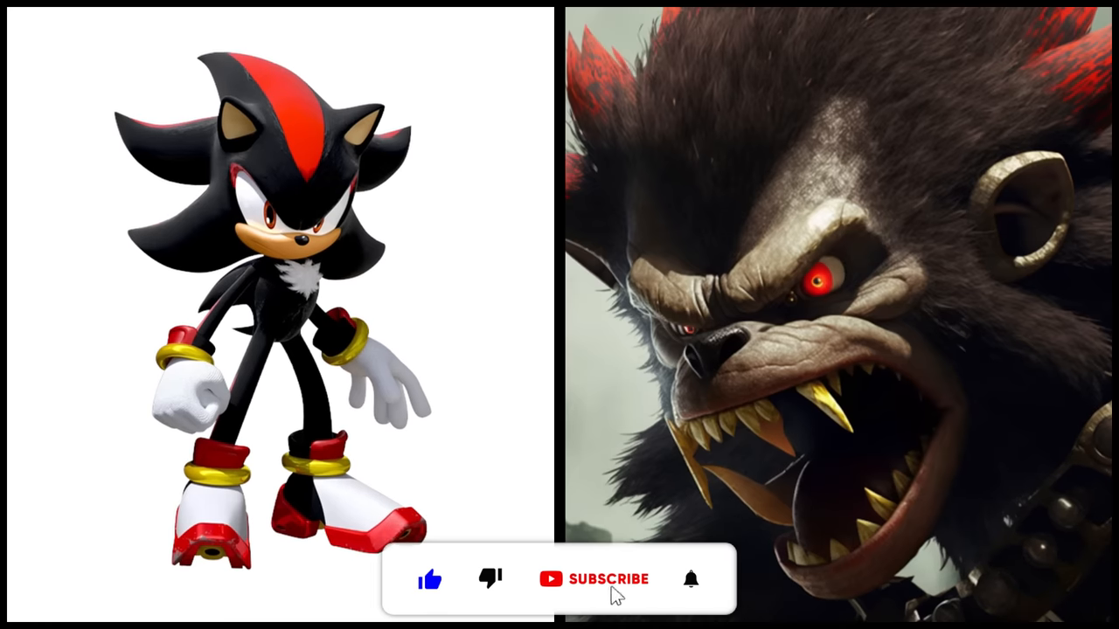
left_click(594, 578)
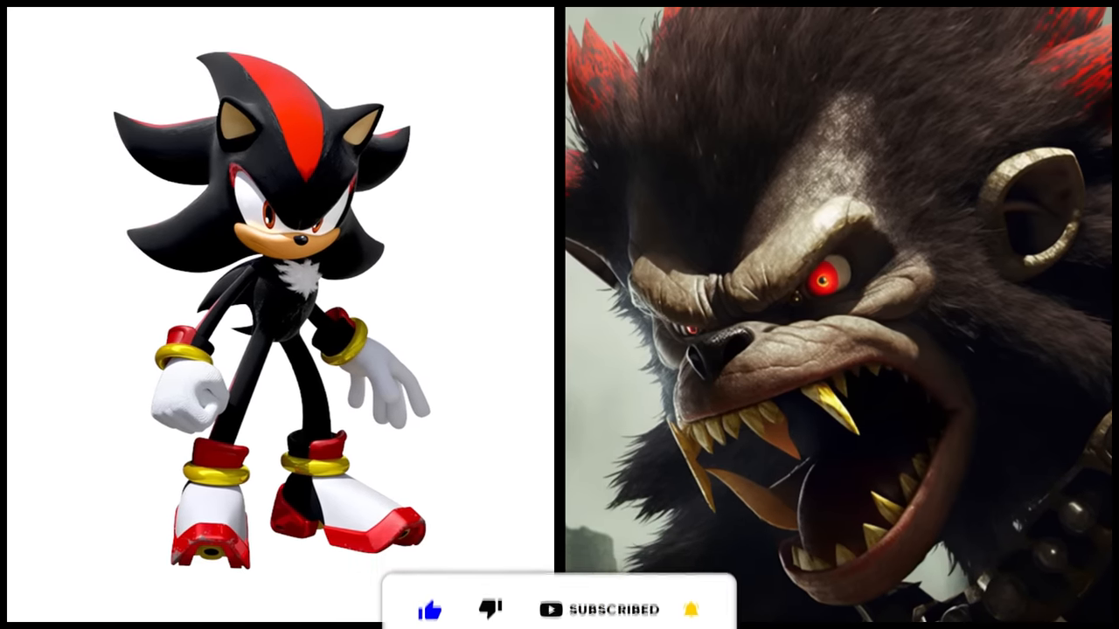